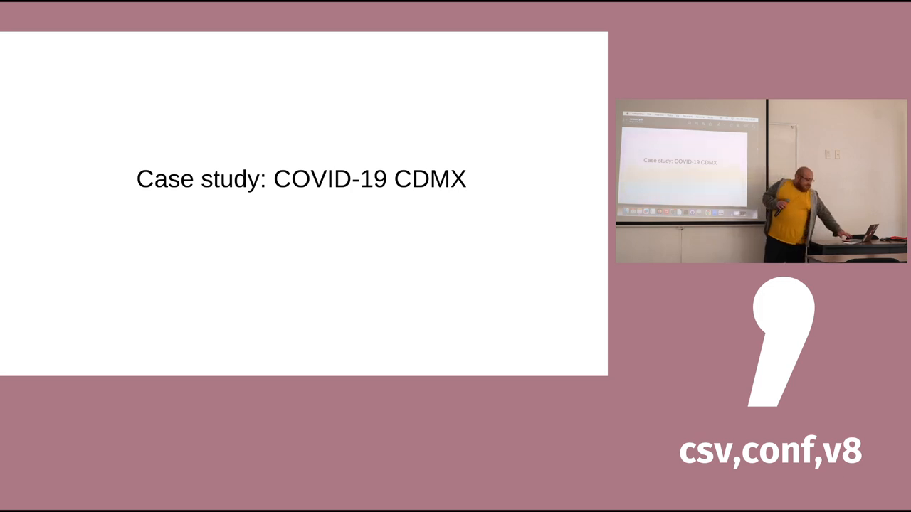
pyautogui.press('Right')
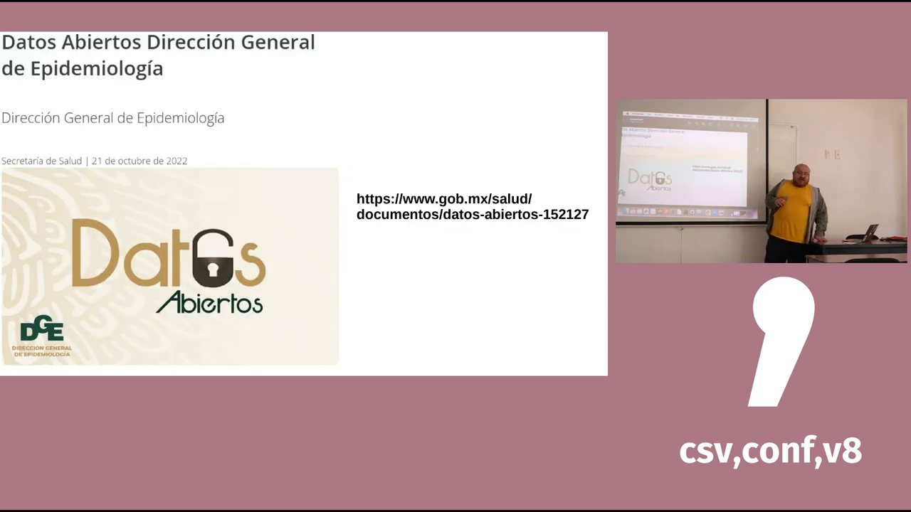